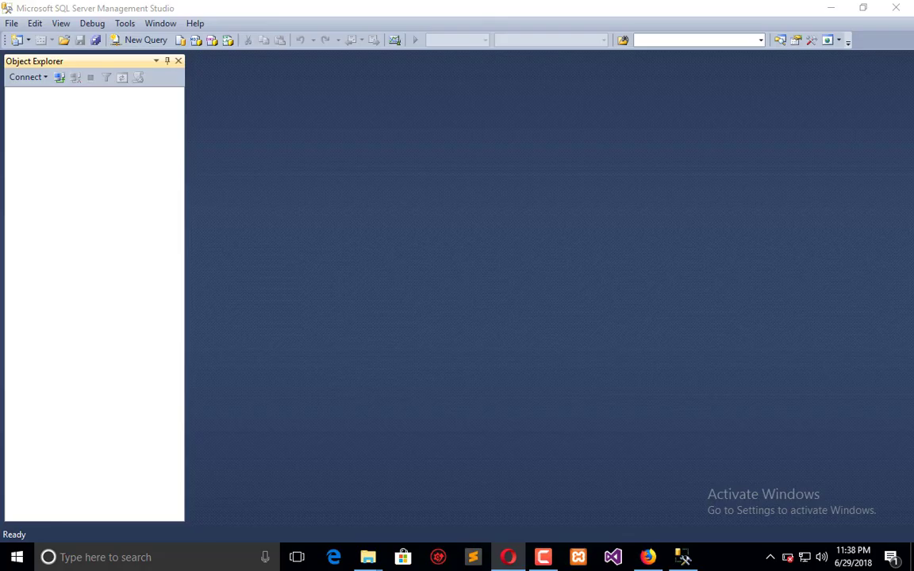
pyautogui.moveTo(197, 77)
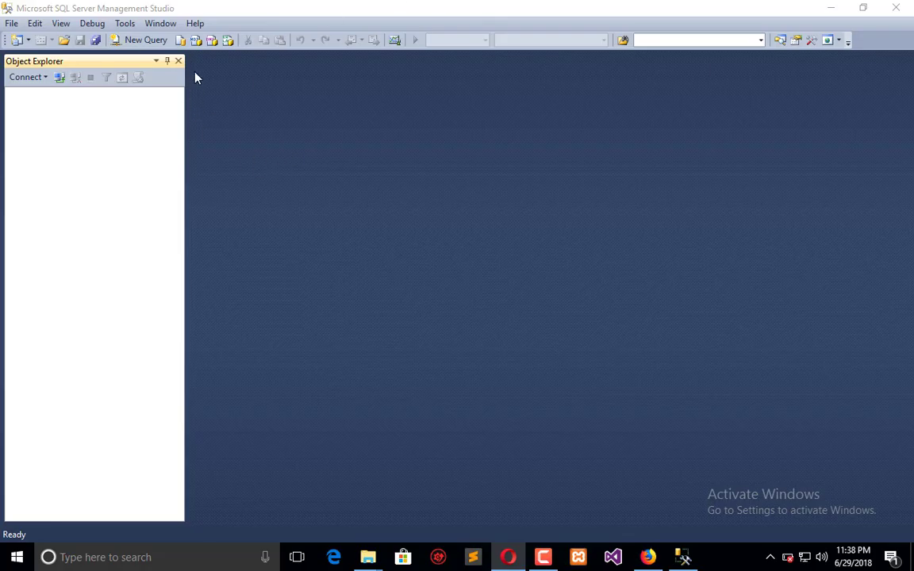
pyautogui.moveTo(190, 73)
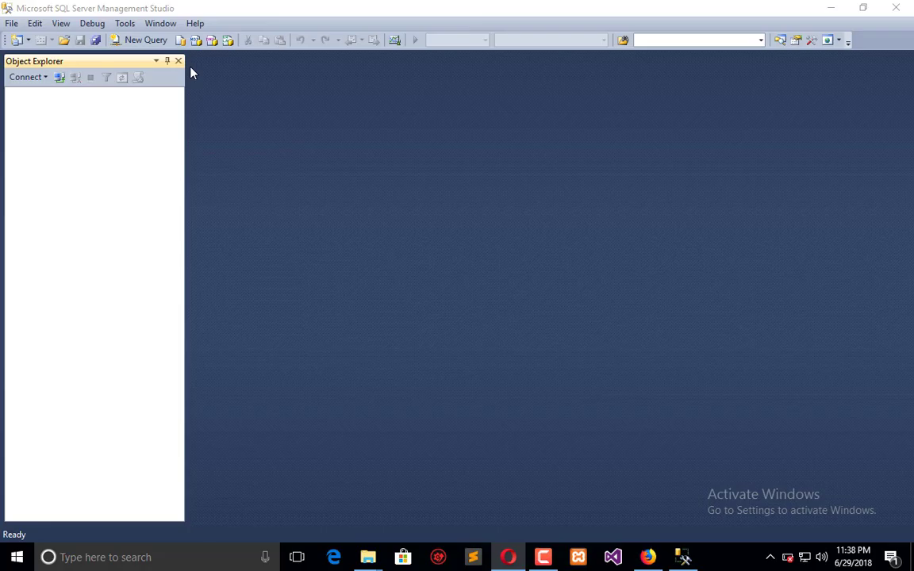
pyautogui.moveTo(131, 139)
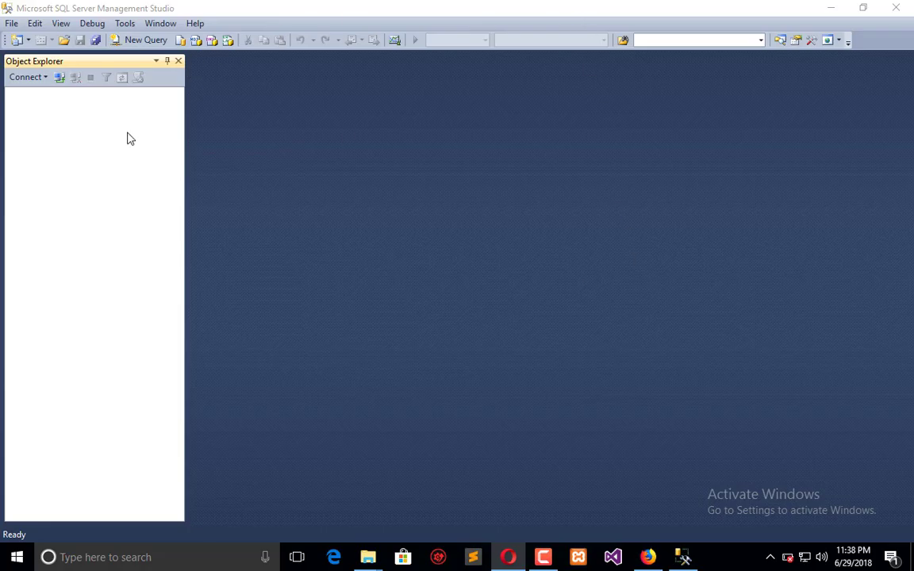
pyautogui.moveTo(221, 269)
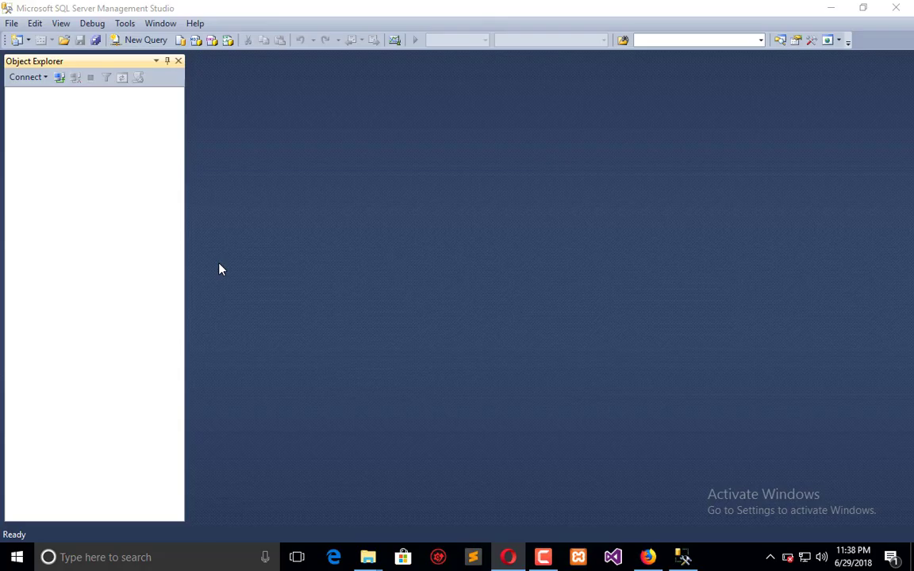
pyautogui.moveTo(278, 131)
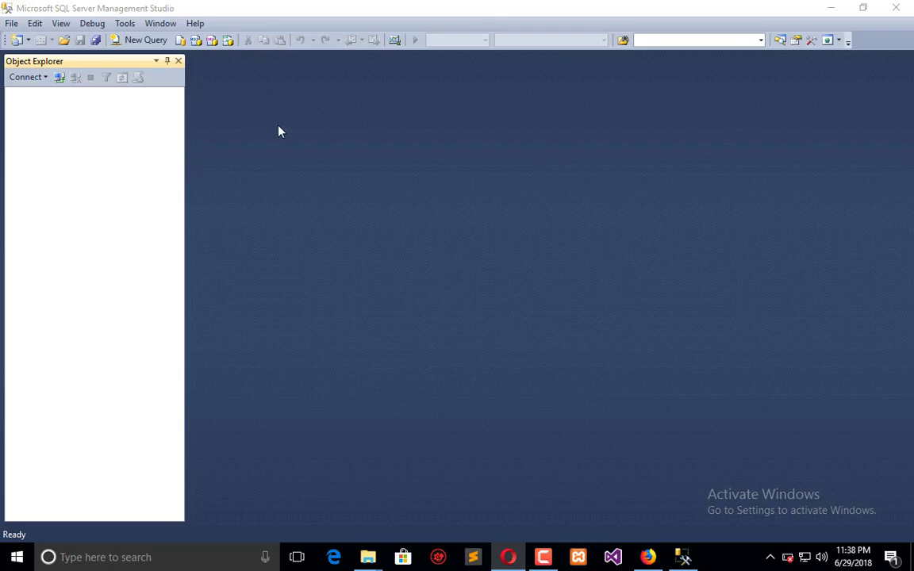
pyautogui.moveTo(435, 199)
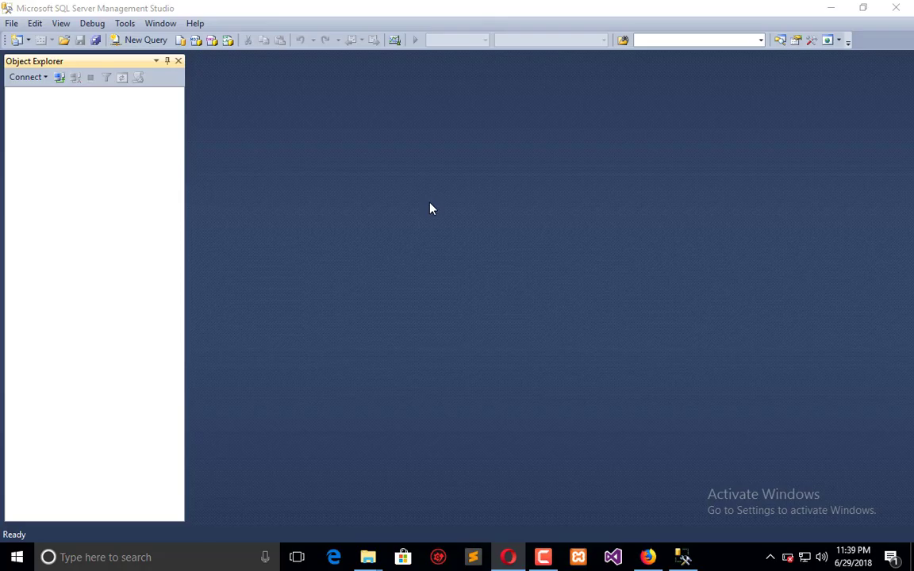
pyautogui.moveTo(470, 172)
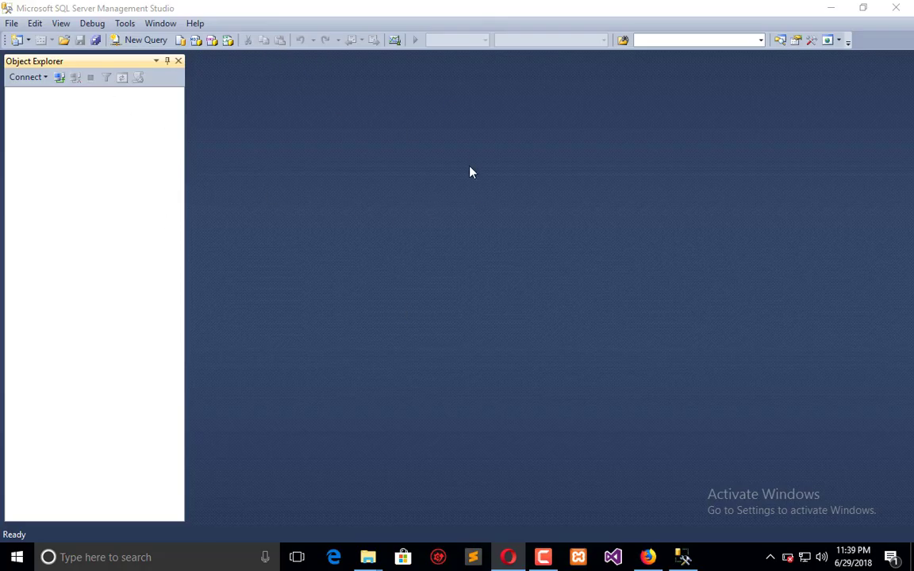
pyautogui.moveTo(59, 77)
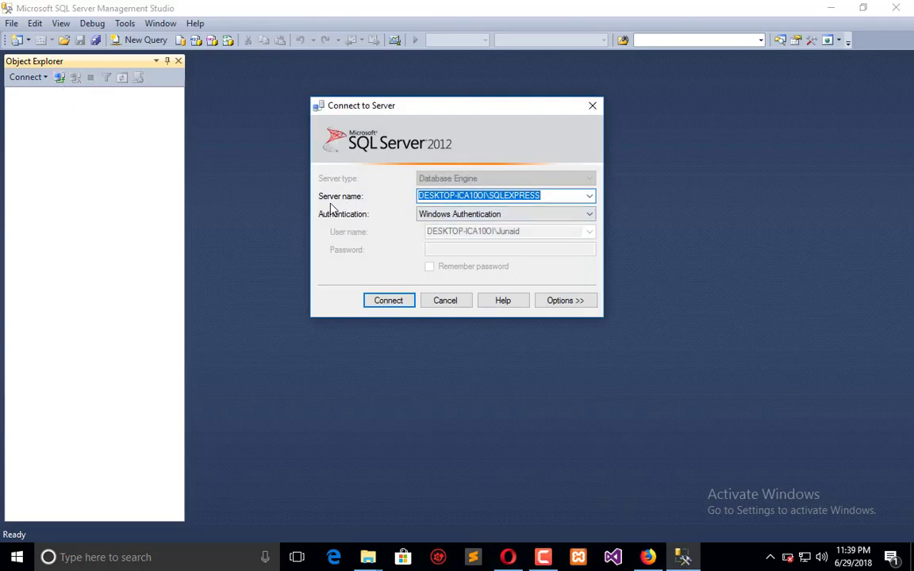
pyautogui.moveTo(411, 198)
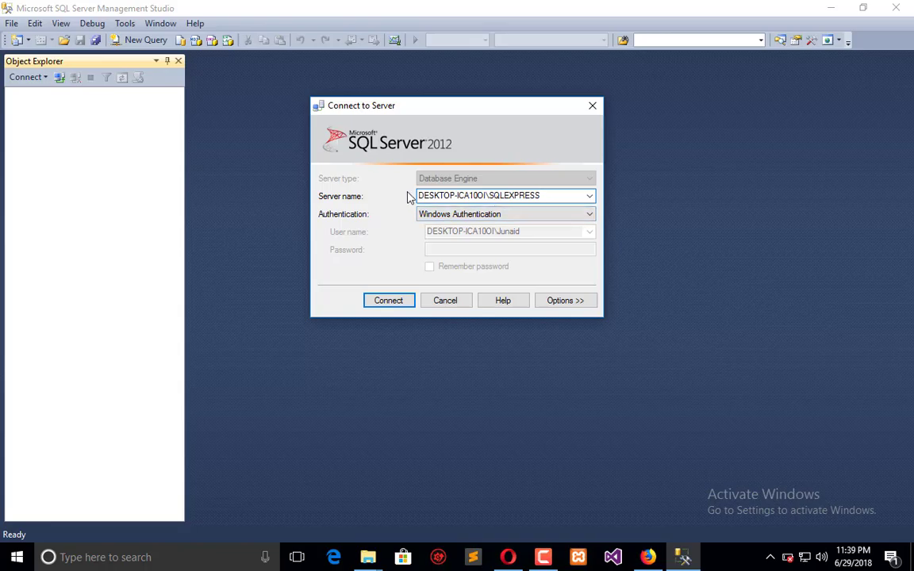
# - Check the Server name dropdown and keep the local SQLEXPRESS instance with Windows Authentication
pyautogui.click(505, 195)
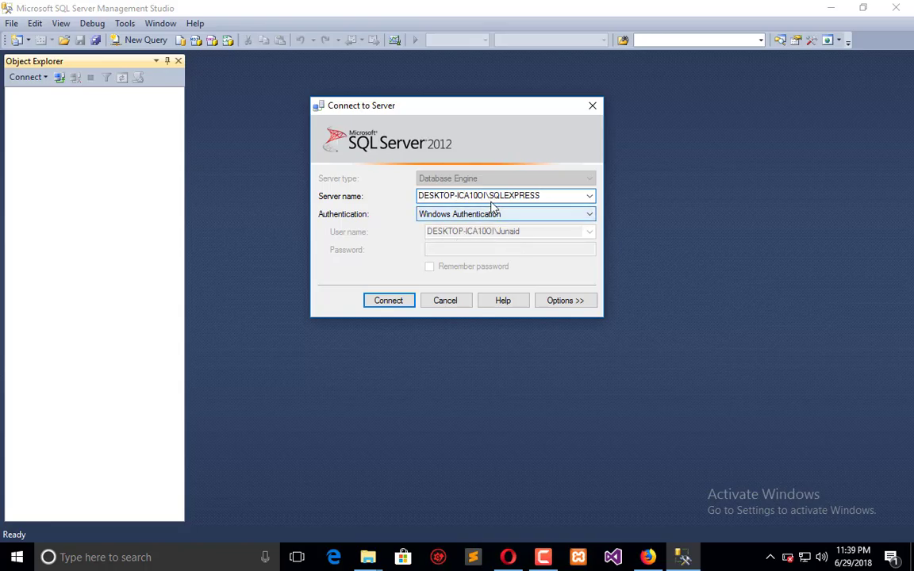
pyautogui.click(505, 195)
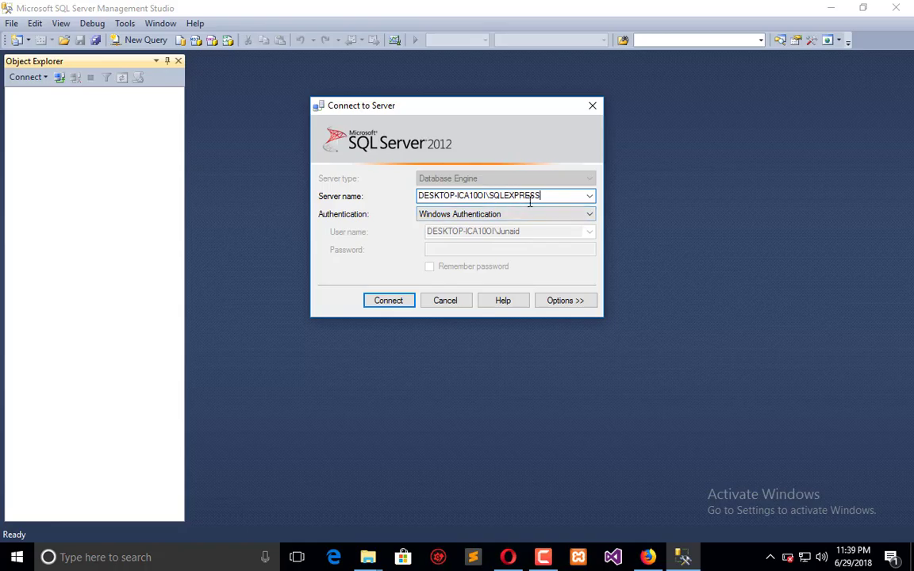
pyautogui.moveTo(535, 214)
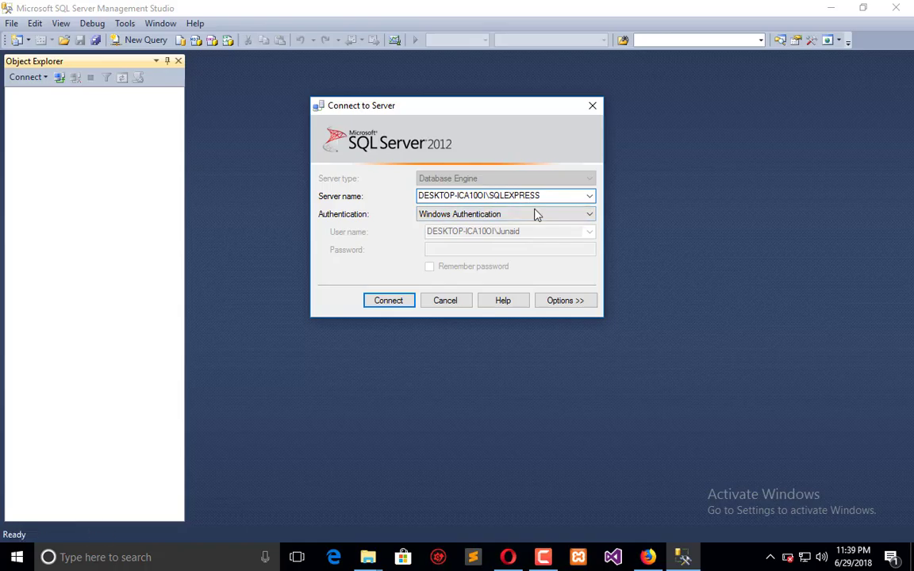
pyautogui.click(588, 195)
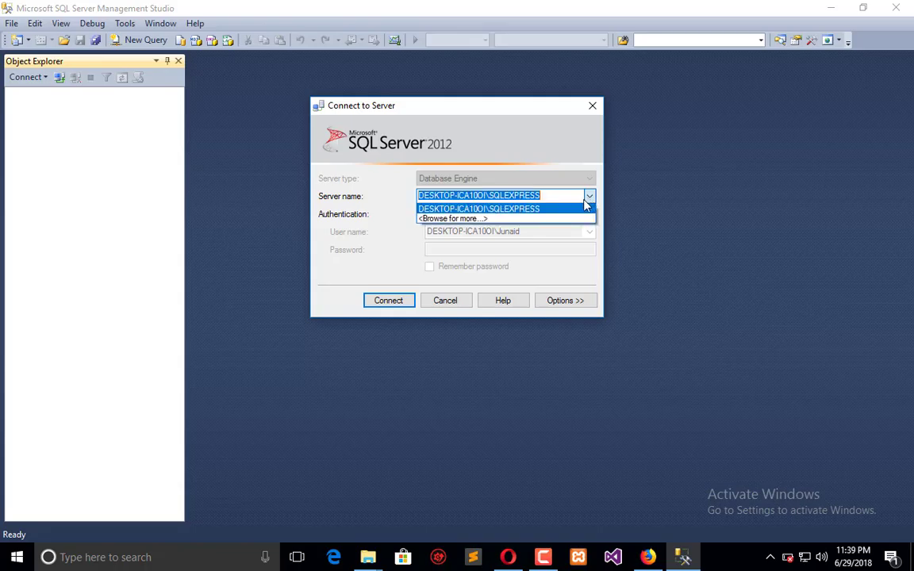
pyautogui.click(478, 208)
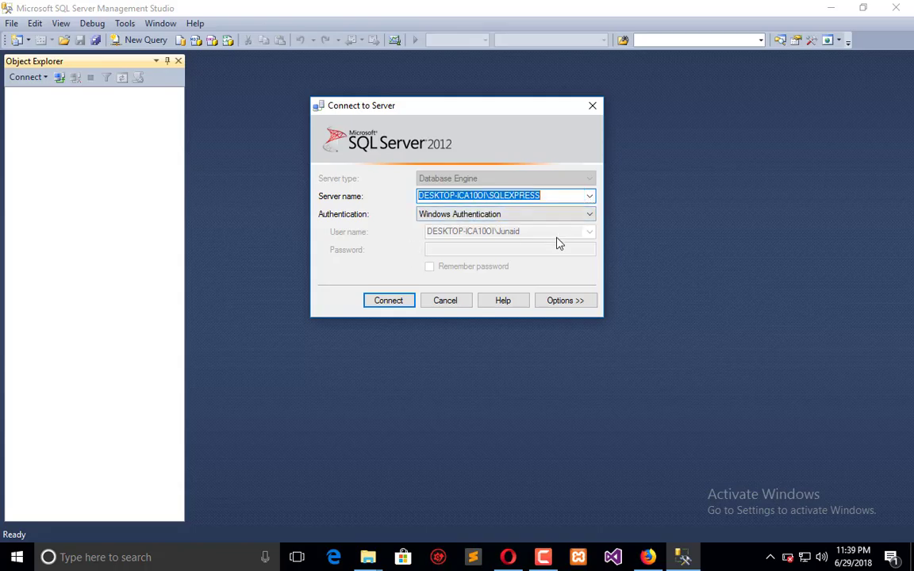
pyautogui.moveTo(567, 249)
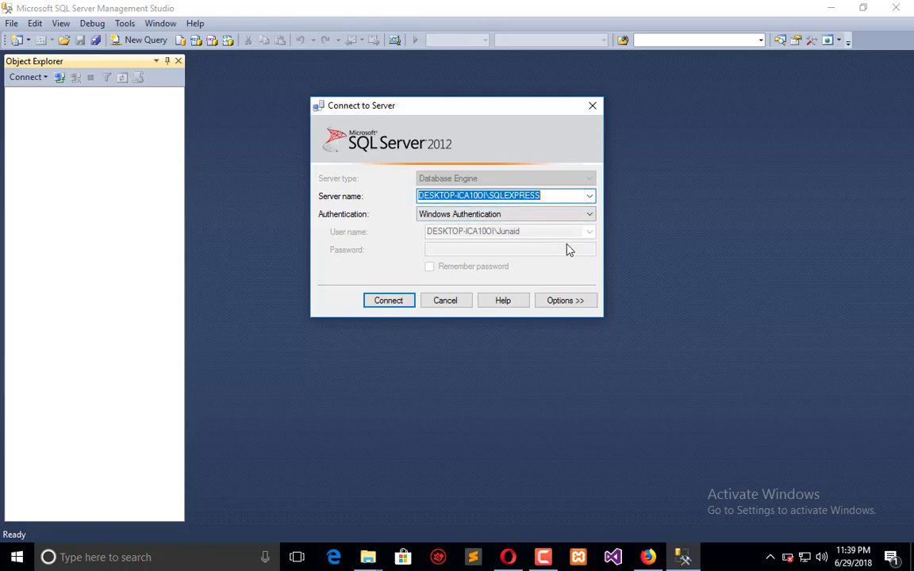